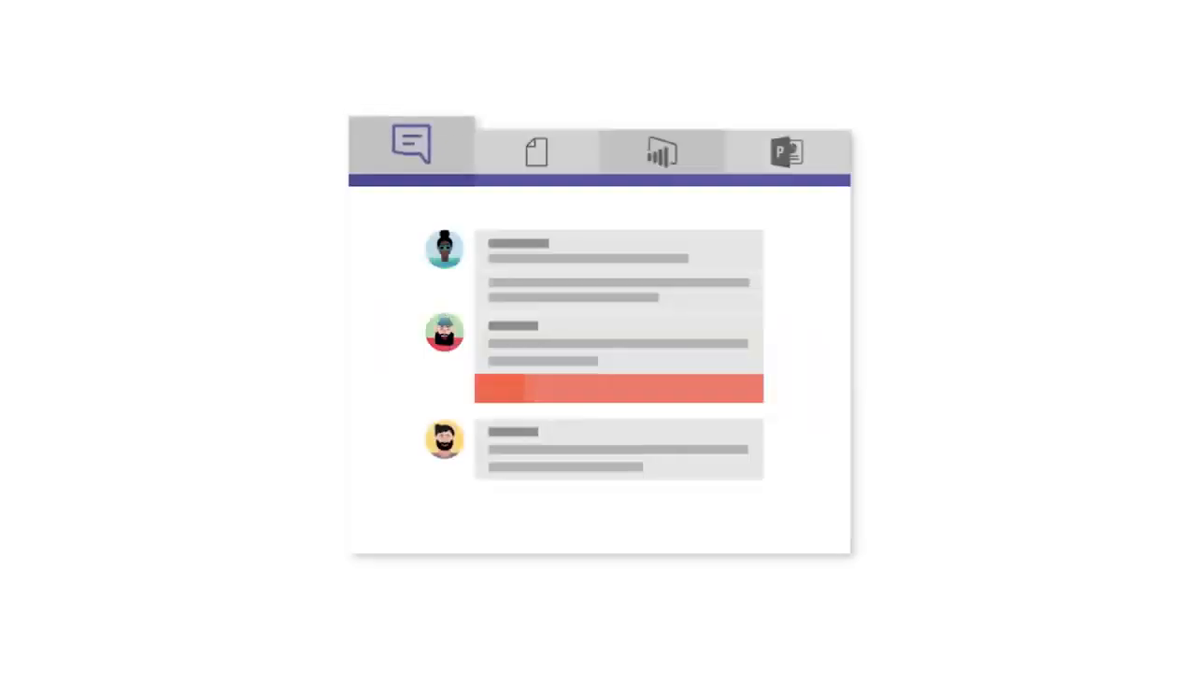
Browse the Marketing channel's Files, then view the Brand approval process wiki page.
click(661, 152)
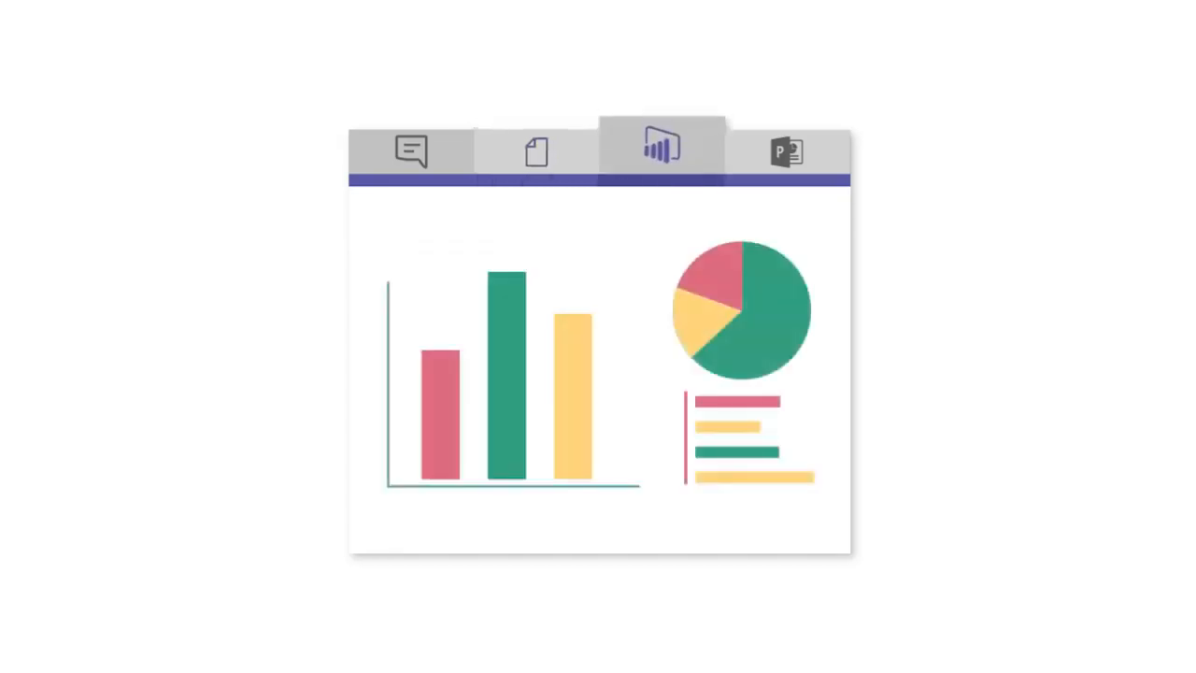
click(786, 150)
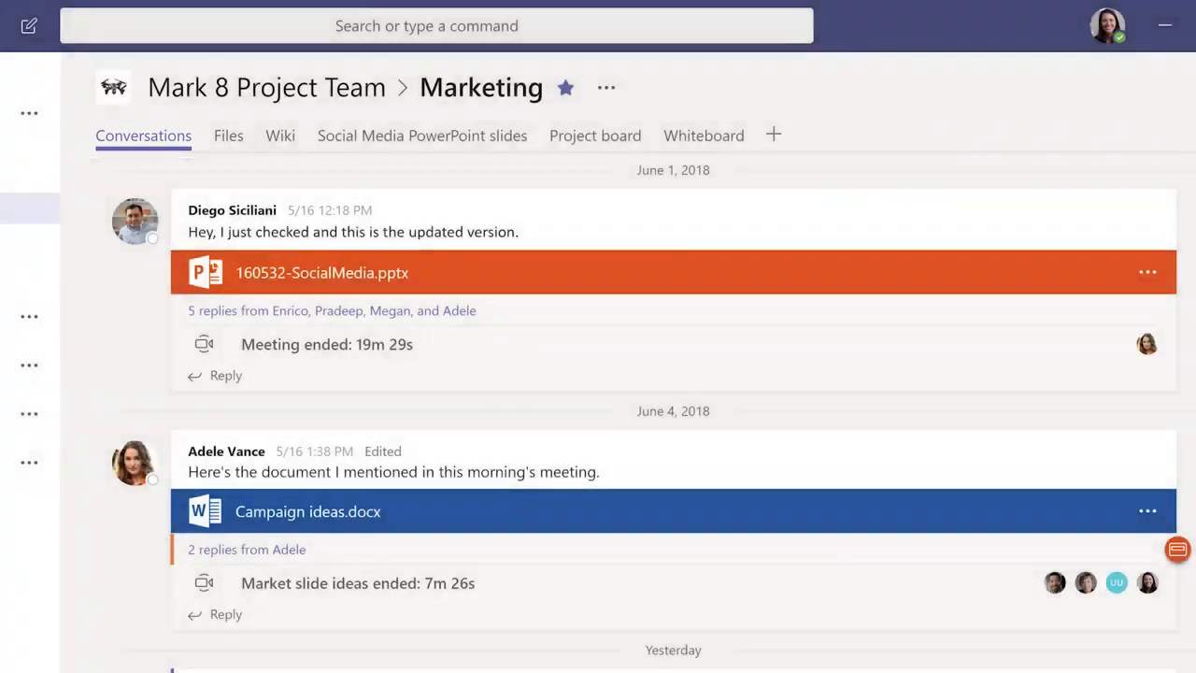
mouse_move(225, 233)
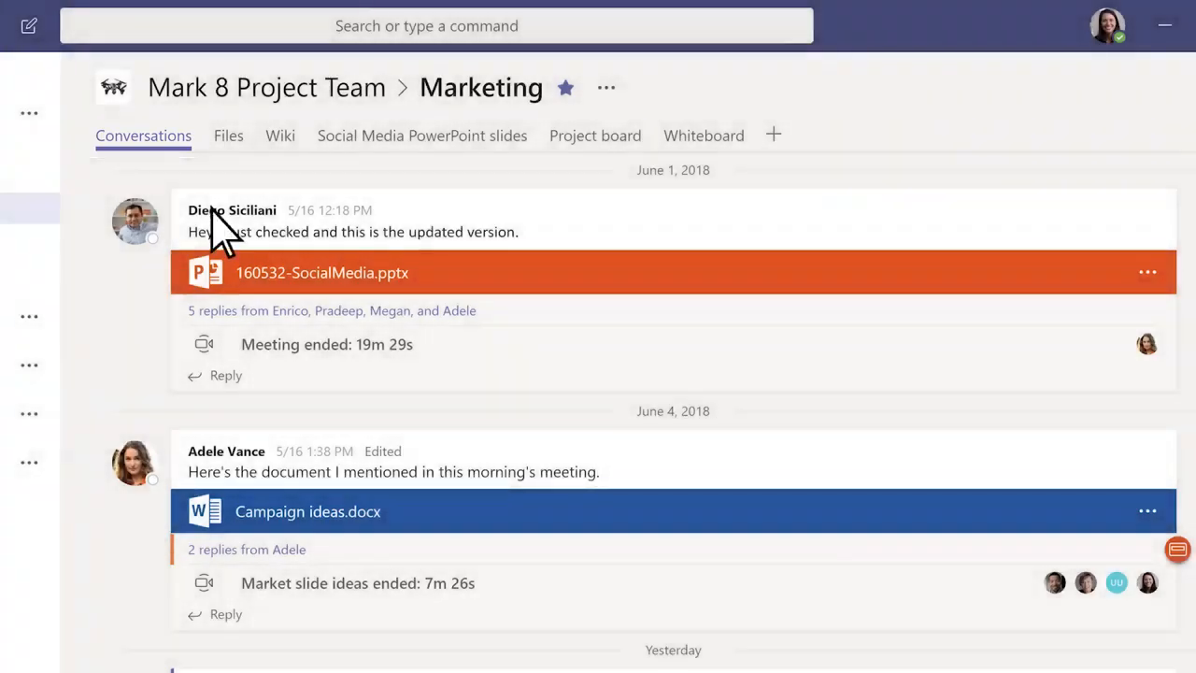
click(228, 135)
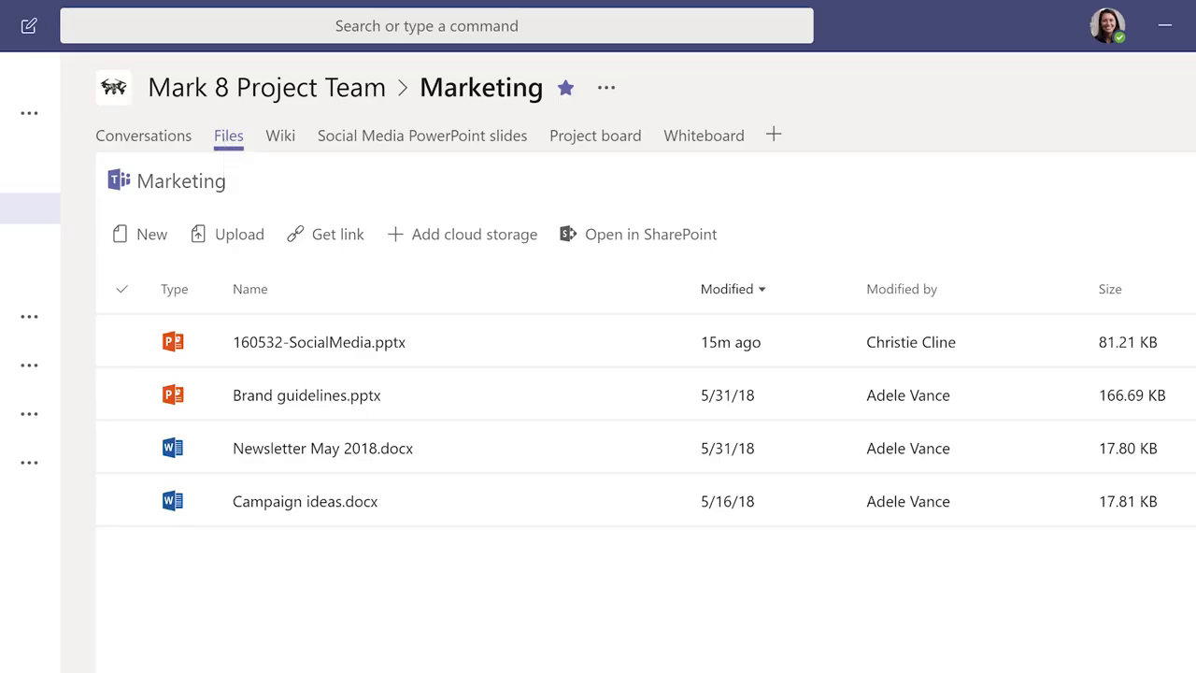
mouse_move(291, 173)
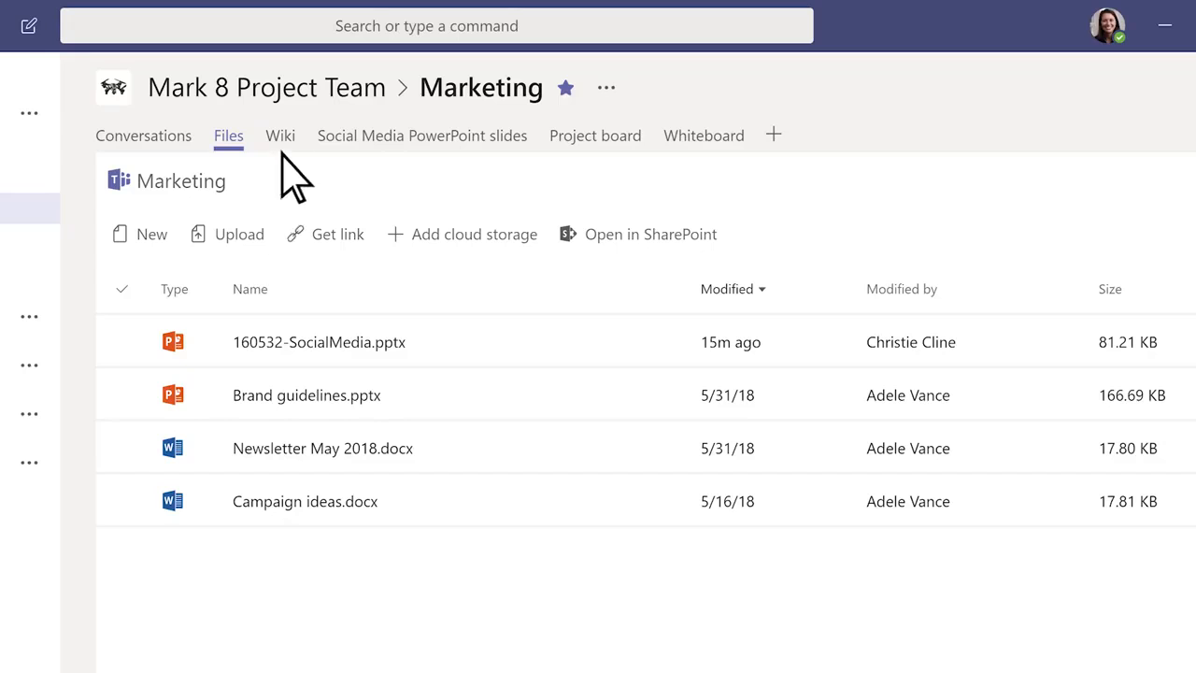
click(279, 135)
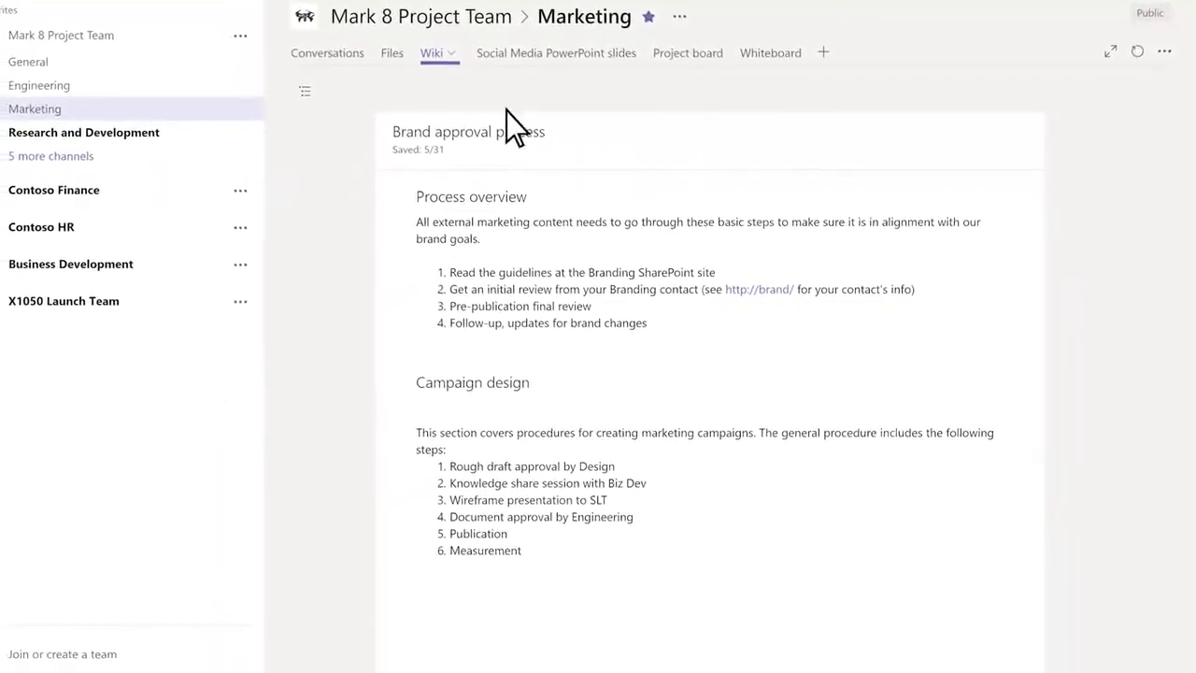
View the Social Media slides and Project board, ending on the conference room layout Whiteboard.
click(556, 52)
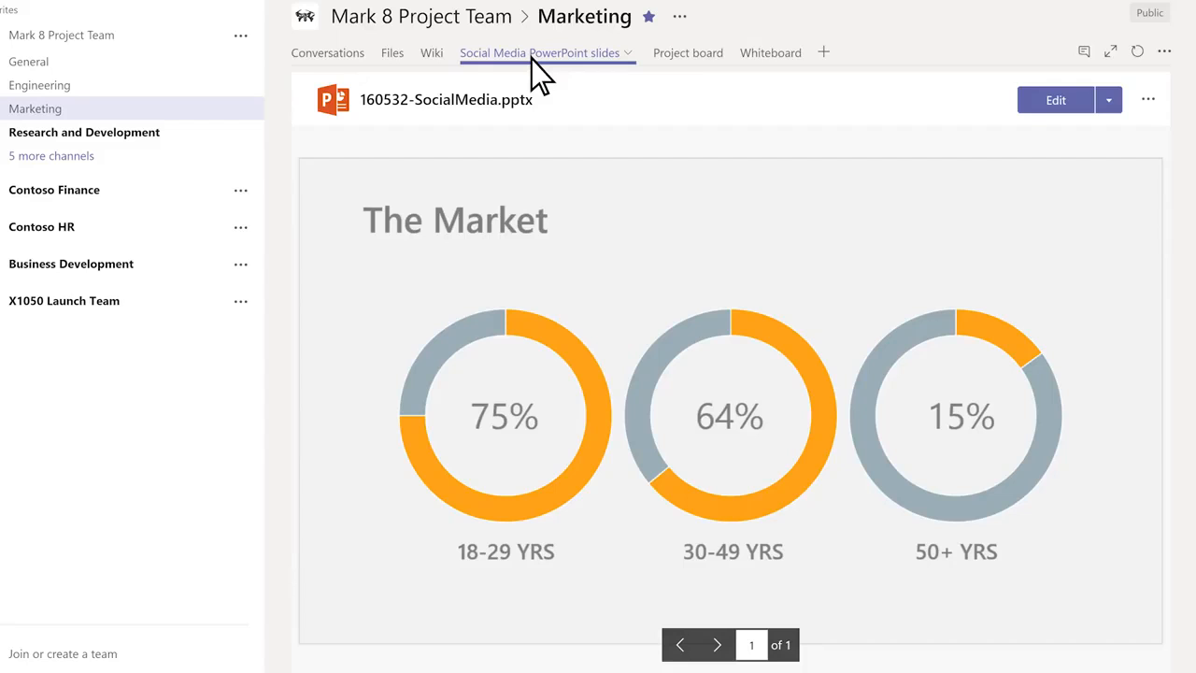
mouse_move(654, 70)
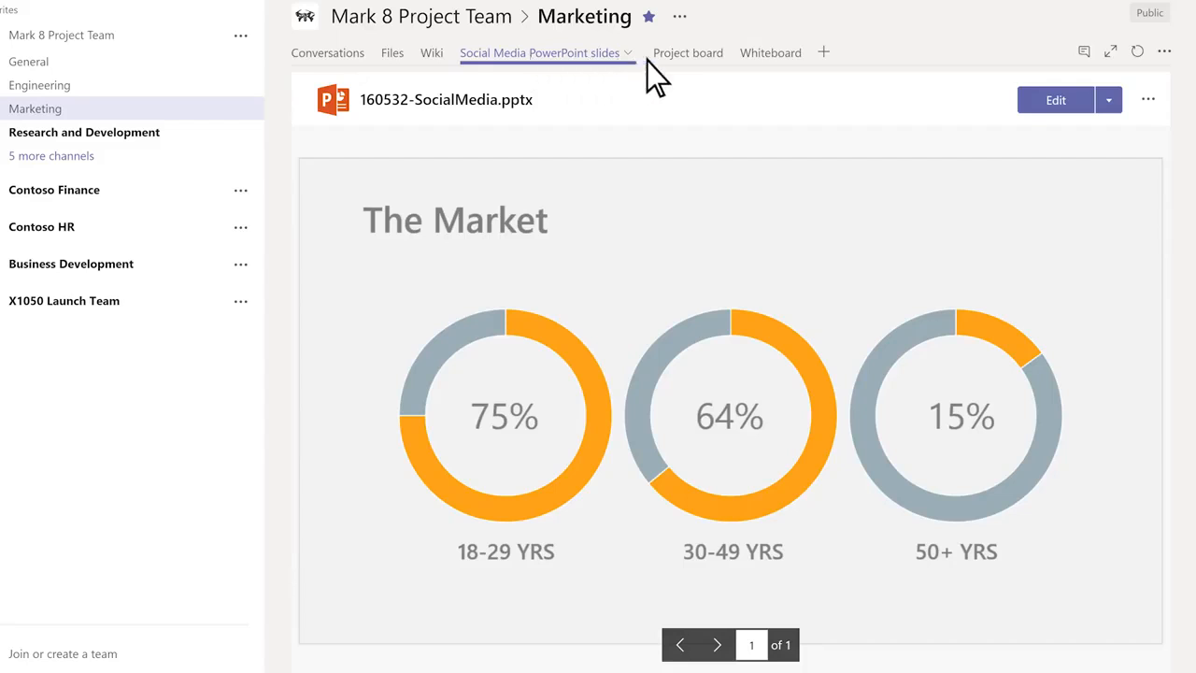
click(671, 53)
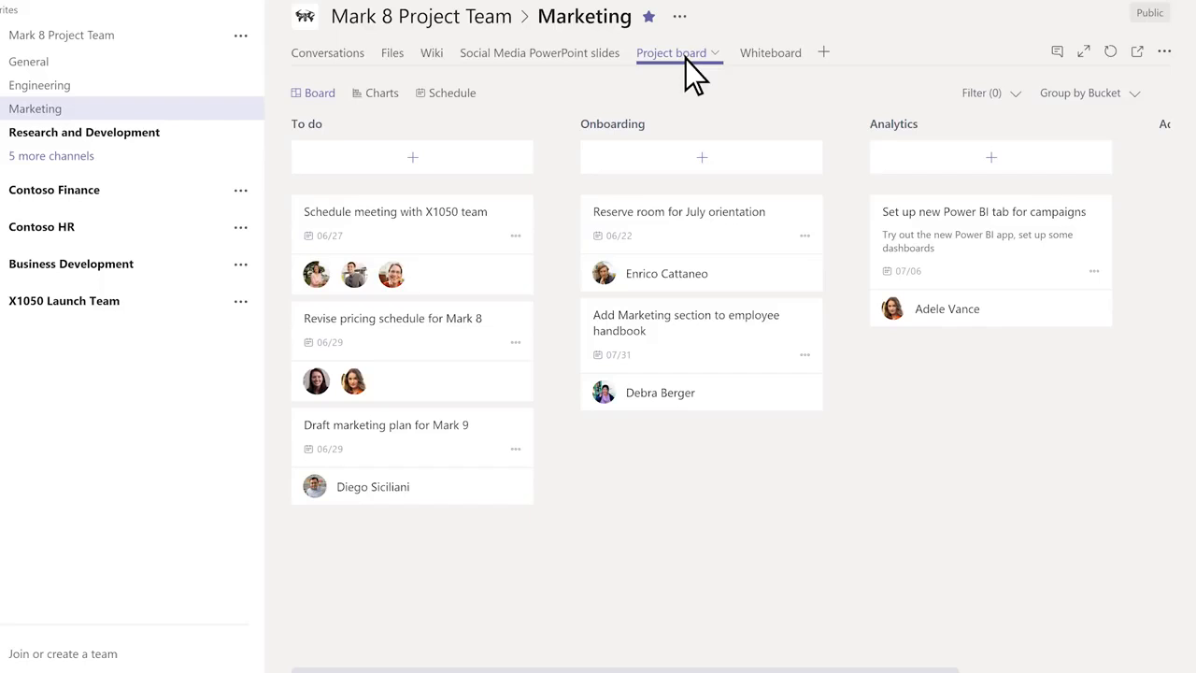
mouse_move(770, 61)
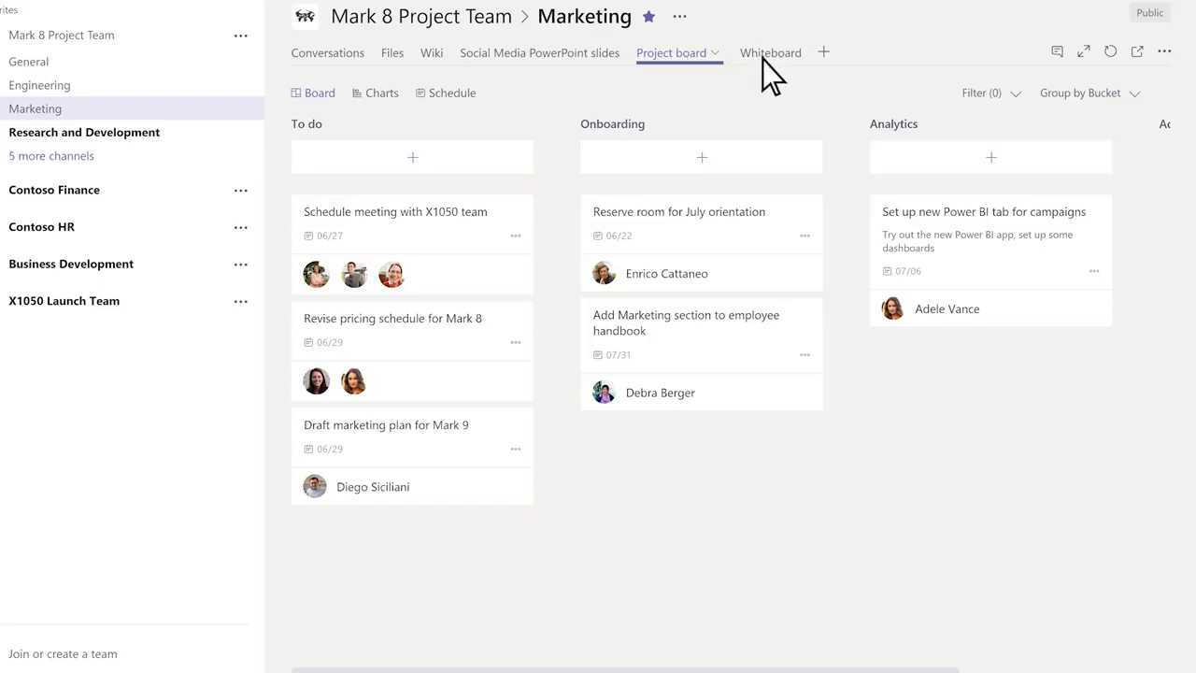
click(770, 52)
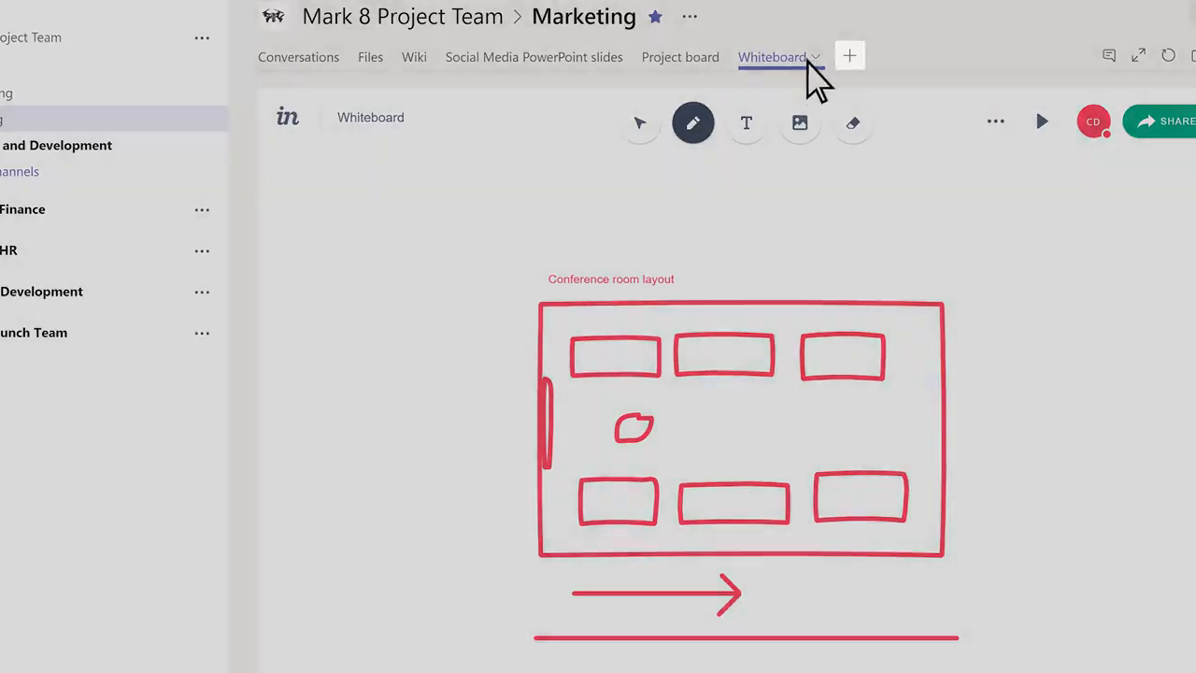
Add a Power BI tab named Campaign analytics showing the Marketing workspace's Marketing report.
click(848, 56)
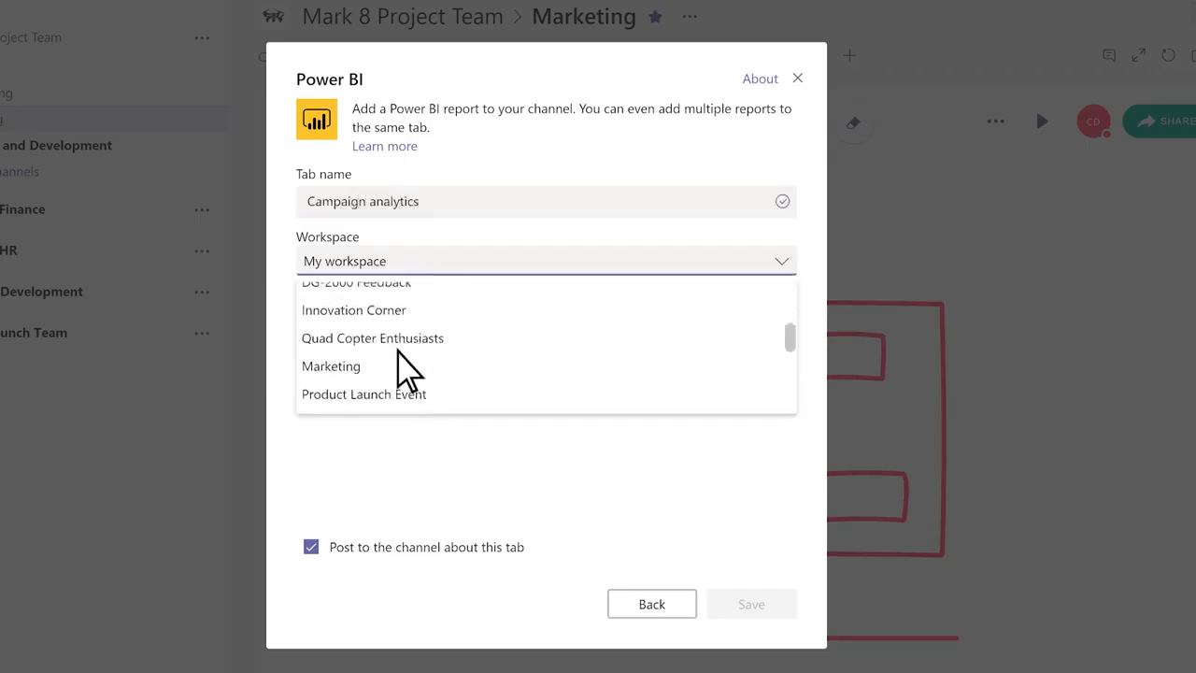
click(331, 365)
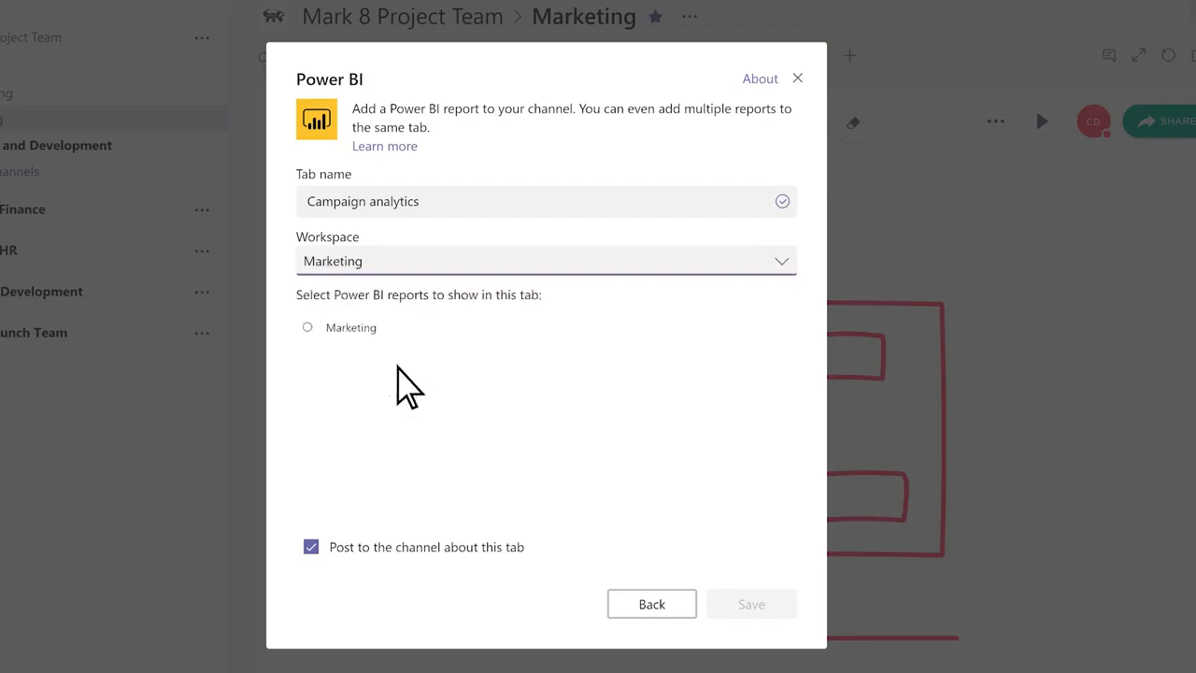
click(306, 327)
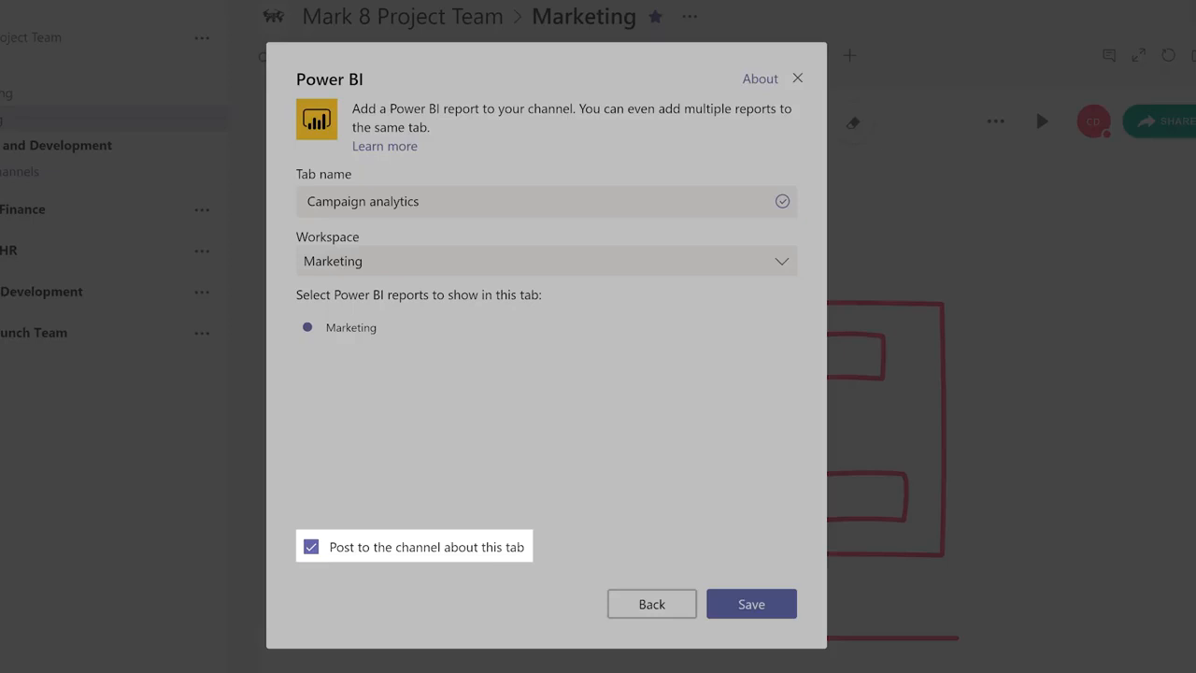
mouse_move(728, 518)
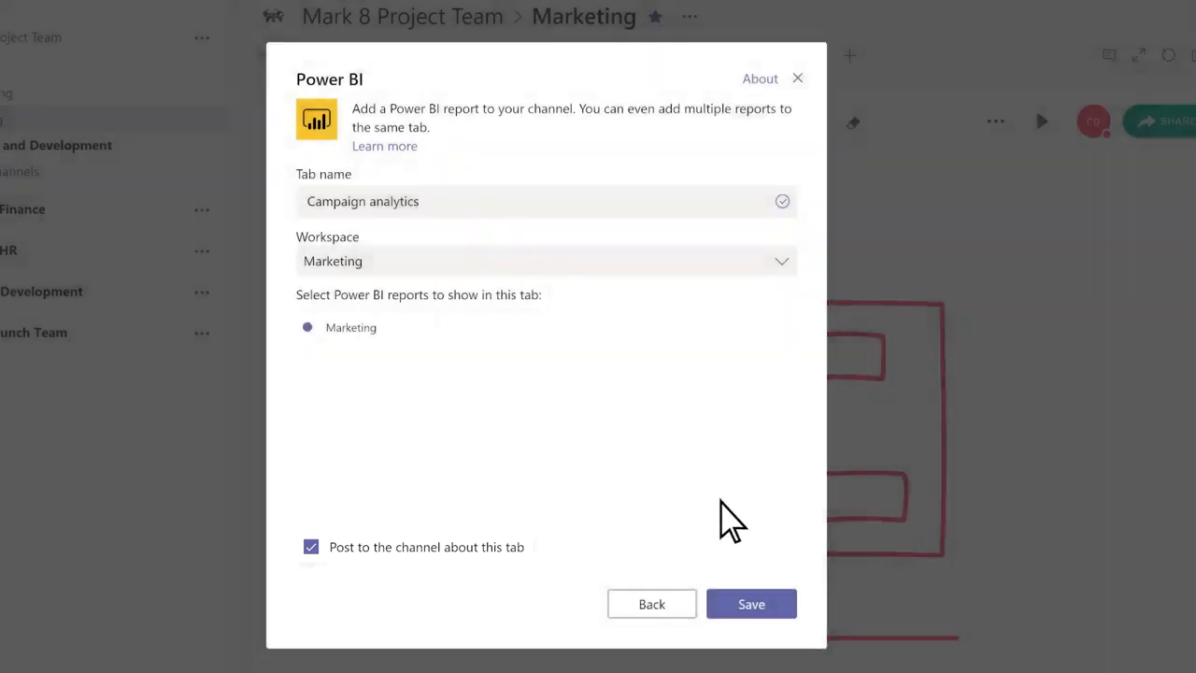
click(750, 602)
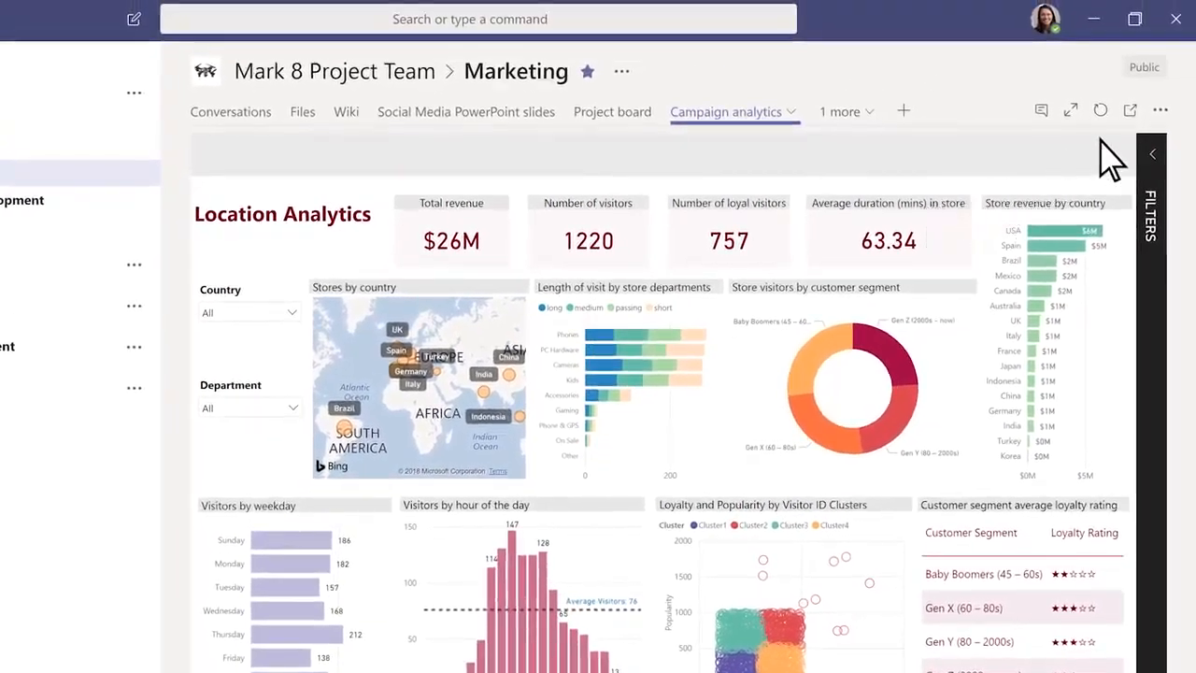
click(1160, 111)
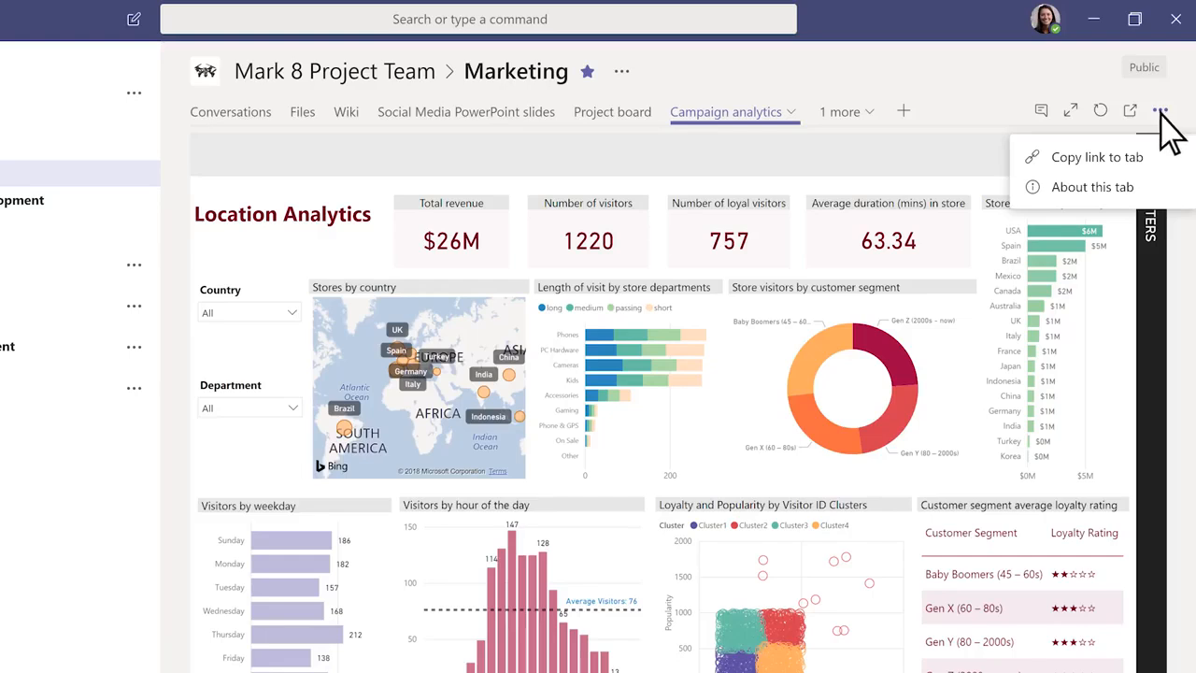
click(1096, 156)
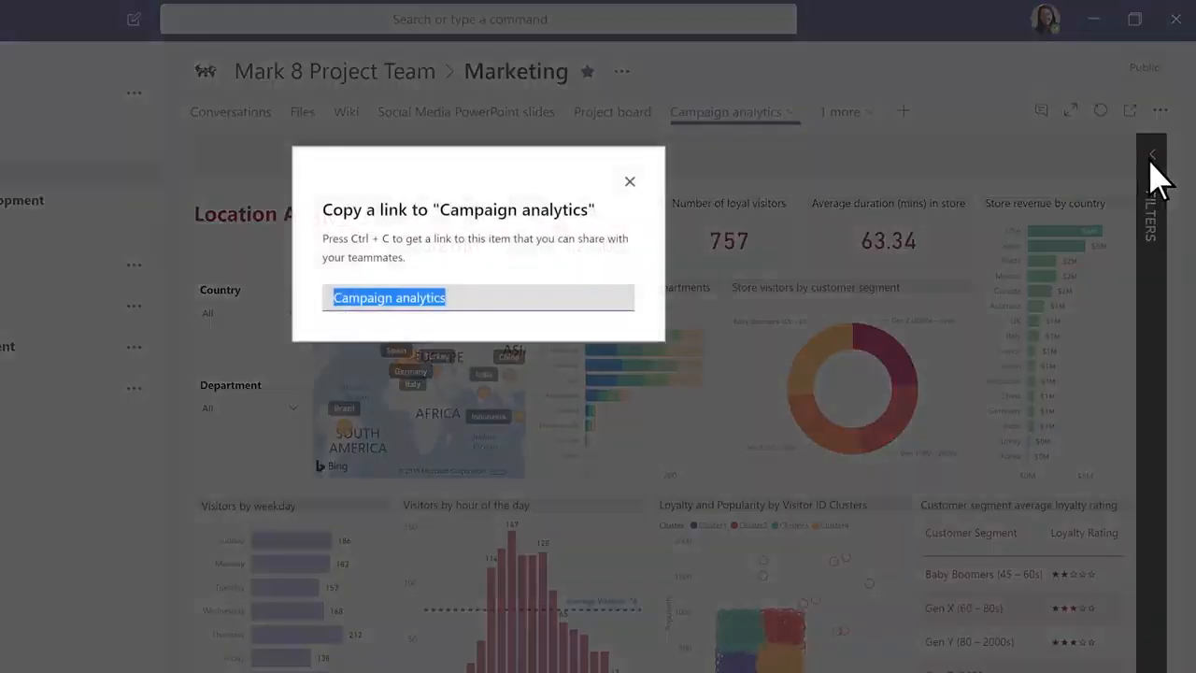
click(629, 181)
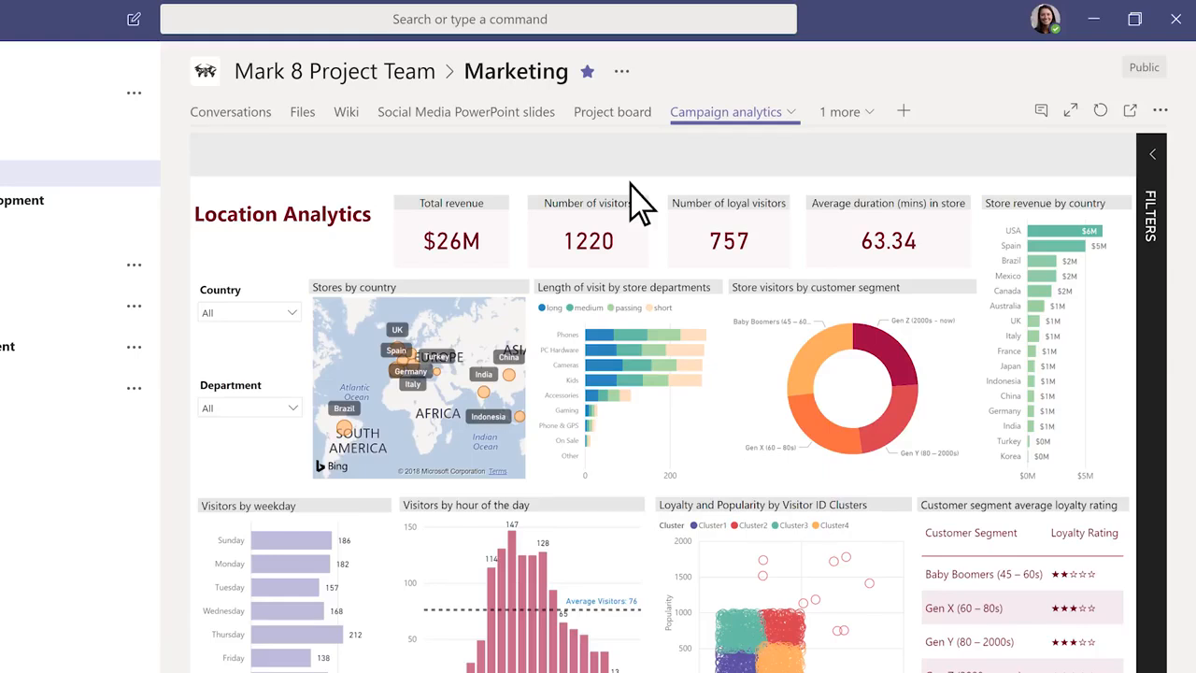
mouse_move(1040, 110)
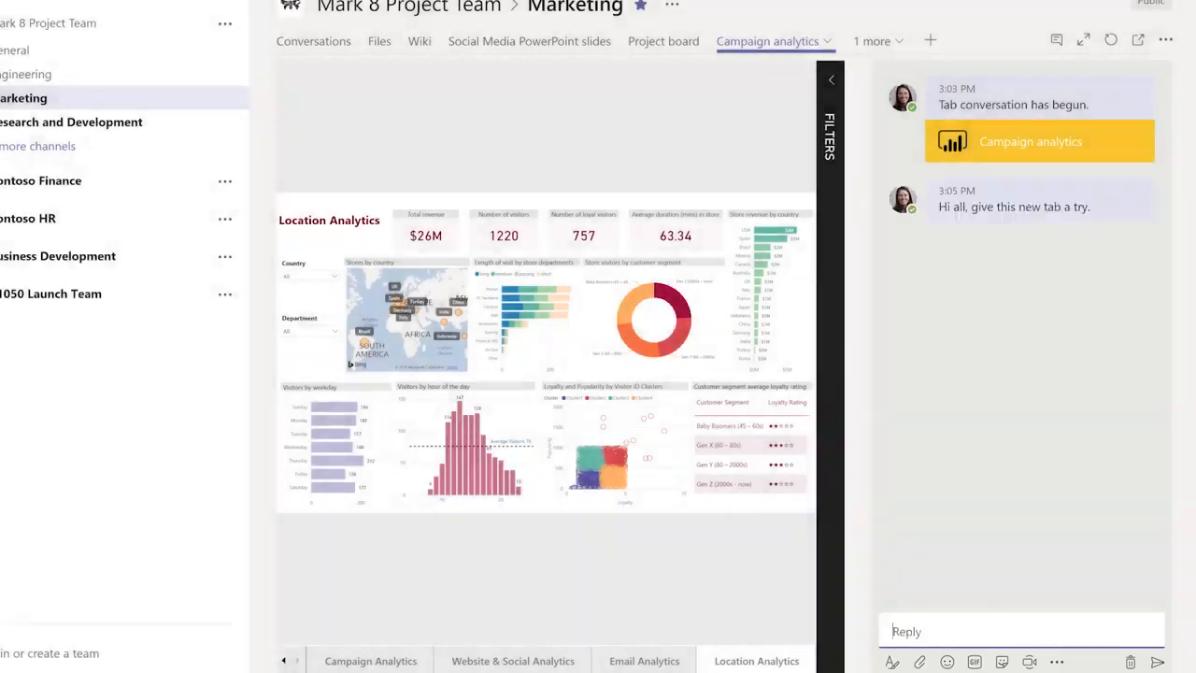
mouse_move(570, 112)
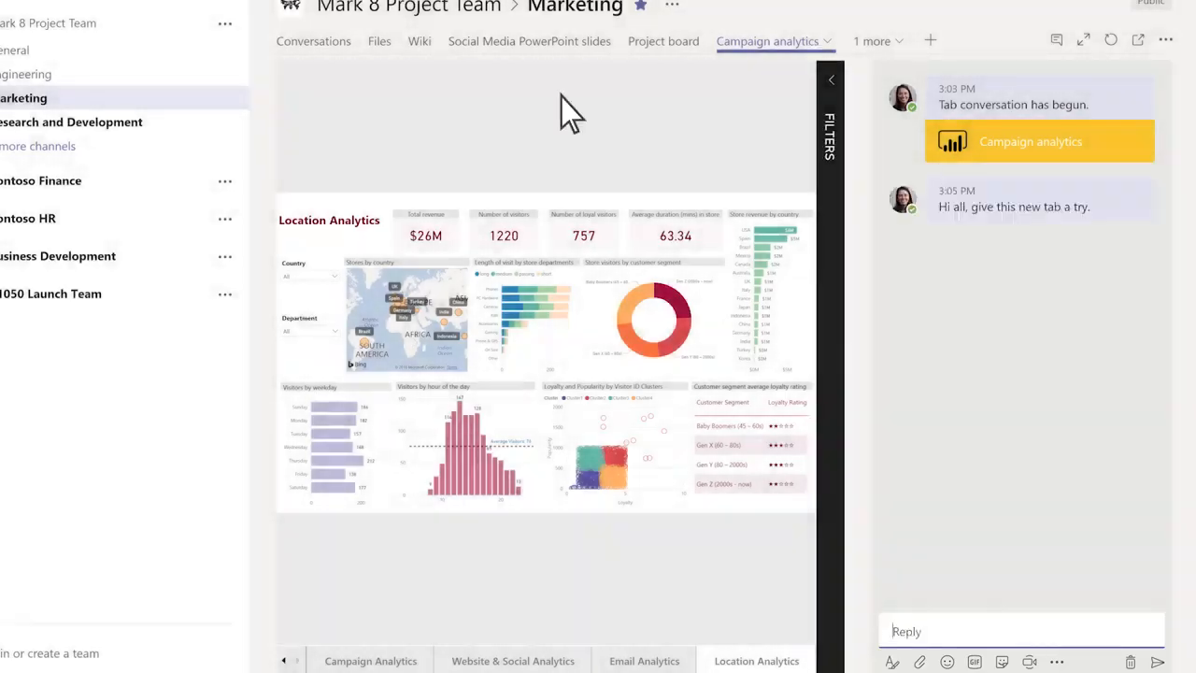
Return to the Marketing channel's Conversations tab to see the Campaign analytics post.
click(313, 40)
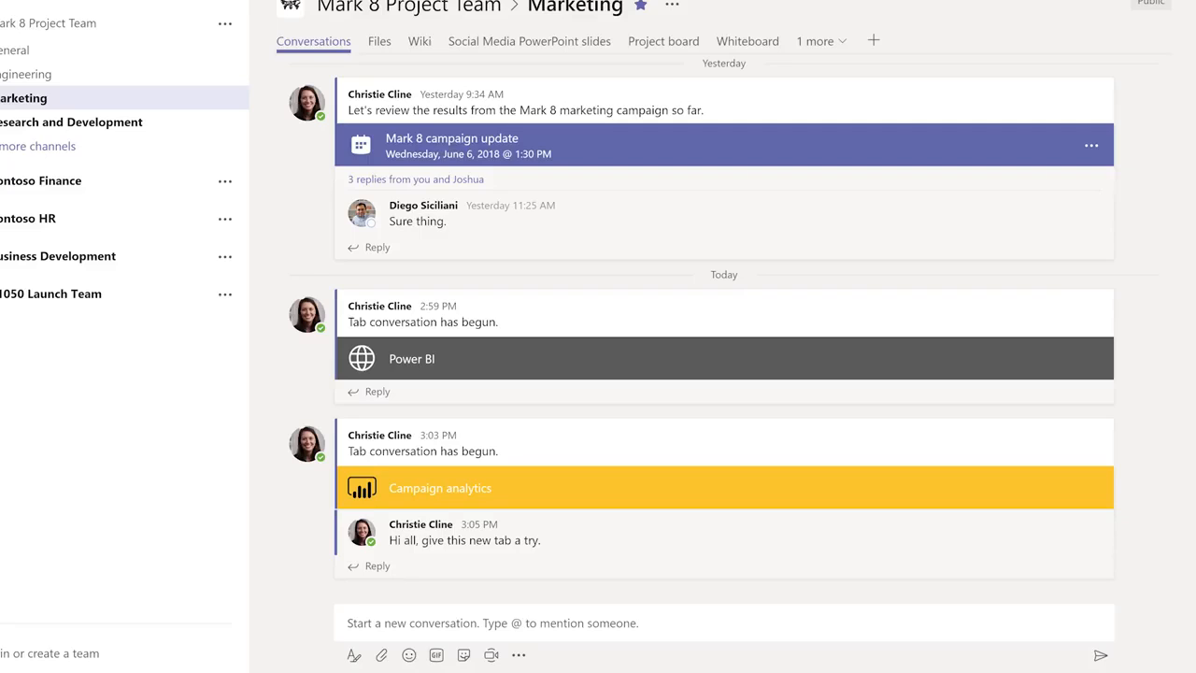